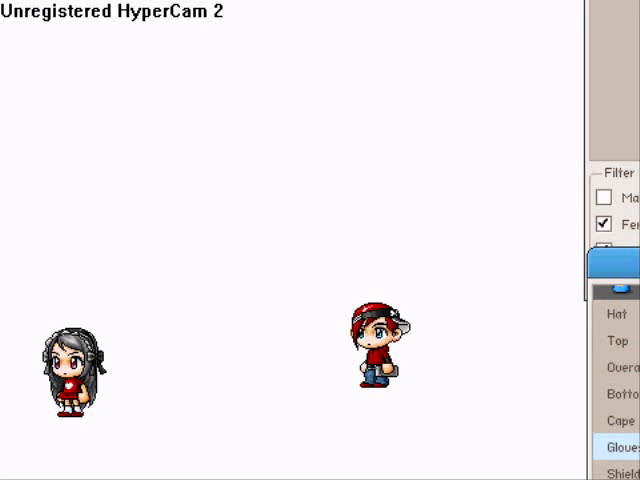
scroll("down", 3)
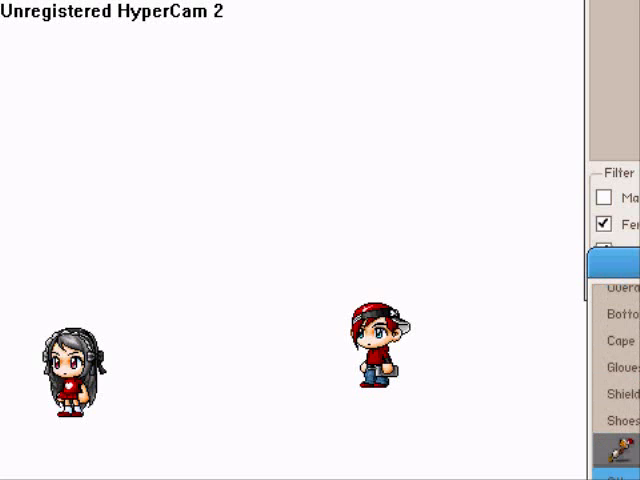